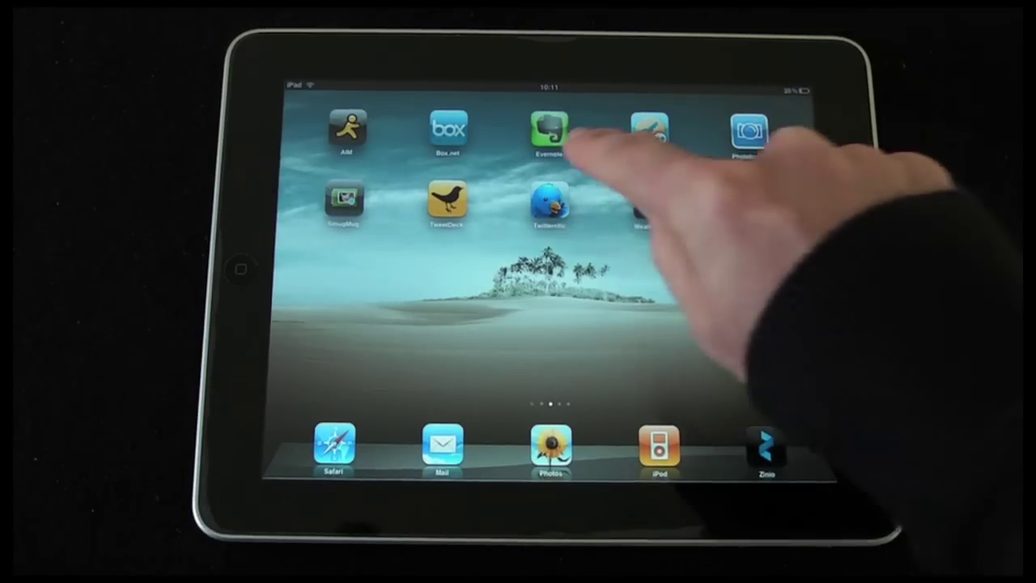
Step: Launch Evernote from the home screen to reach the All notes grid
left_click(551, 129)
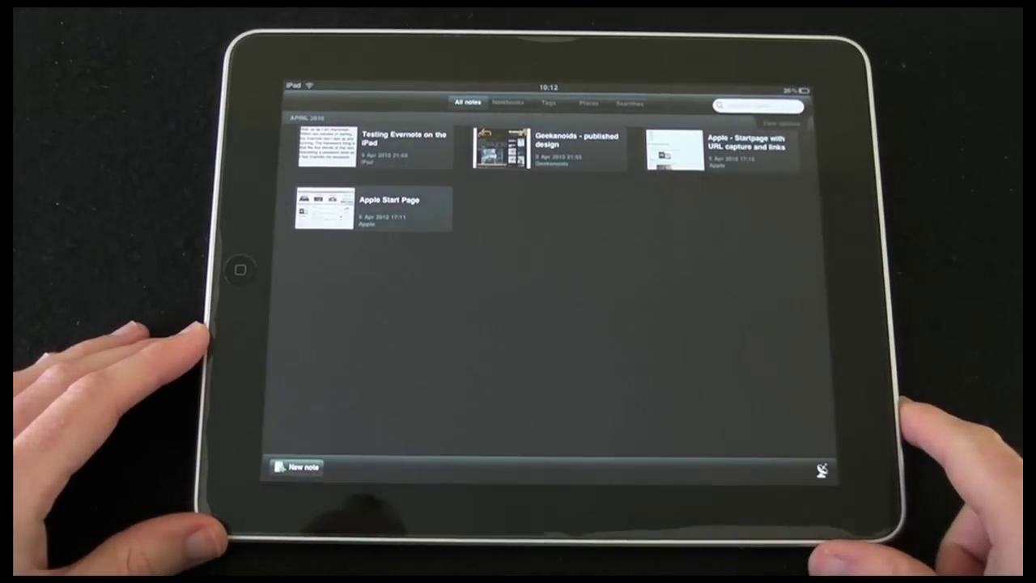
Step: Browse the Notebooks, Tags and Places views in turn, ending on Saved Searches
left_click(509, 104)
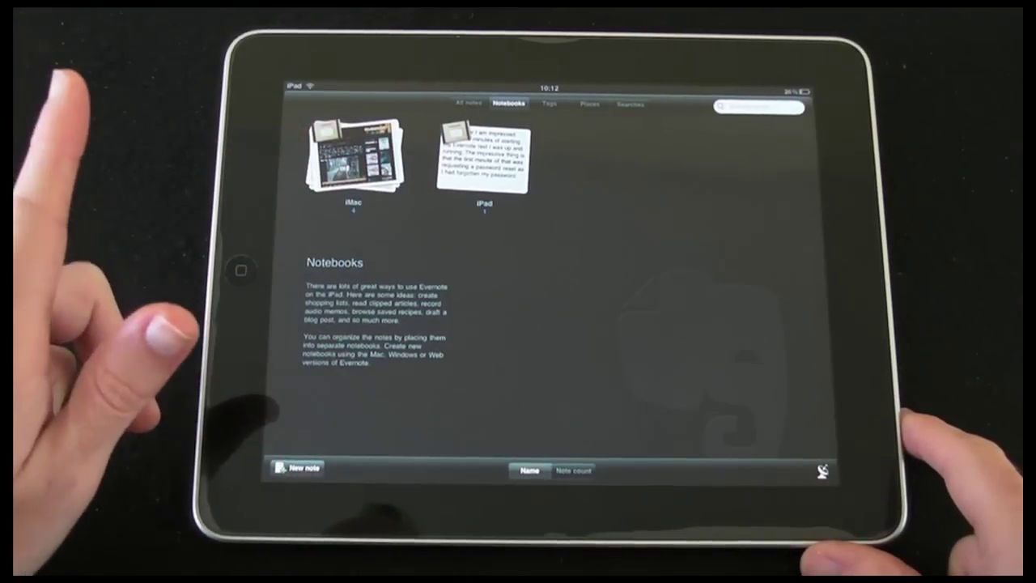
left_click(549, 104)
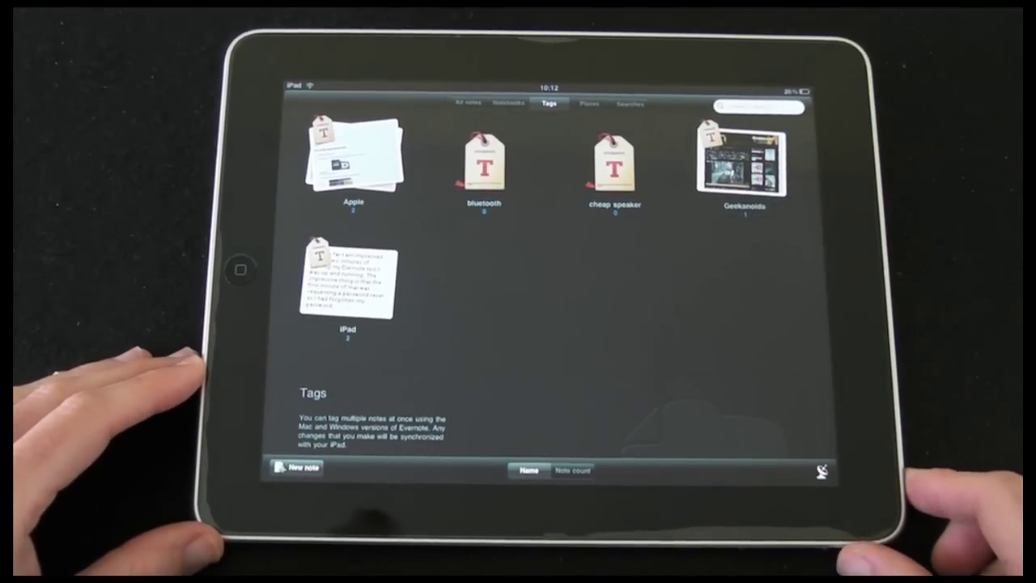
left_click(590, 103)
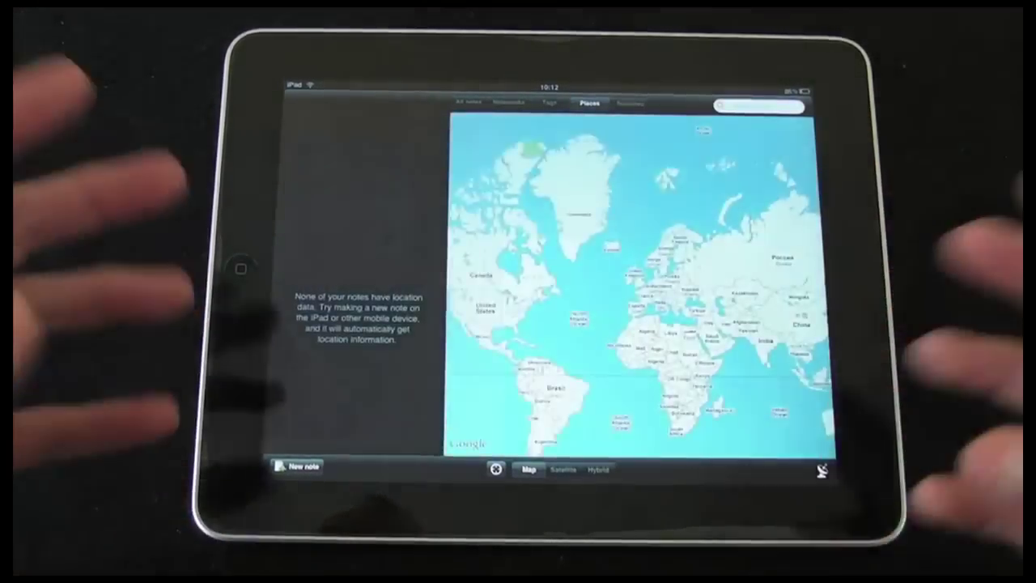
left_click(631, 104)
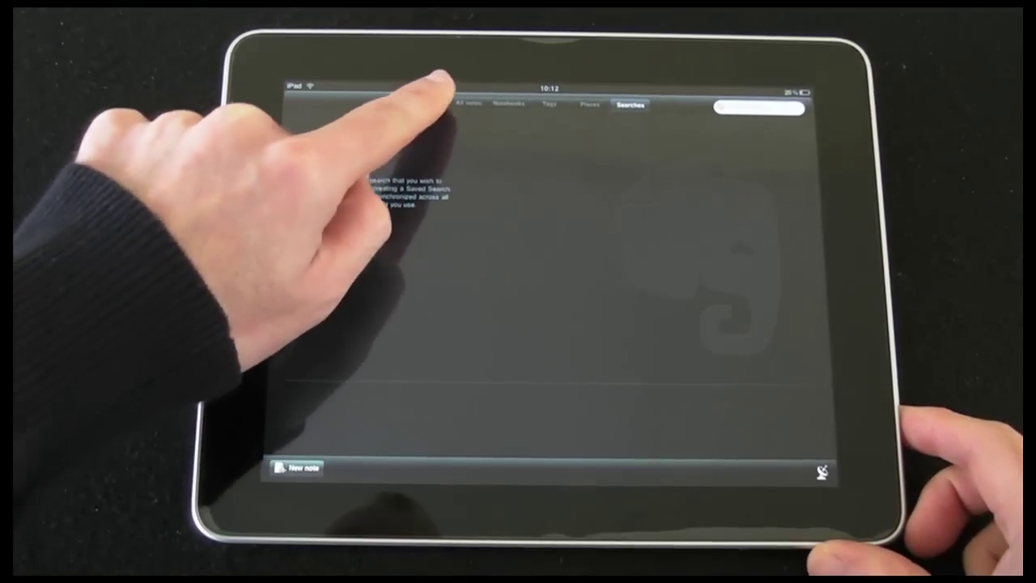
Step: Read the Testing Evernote, Geekanoids and Apple Startpage notes, scrolling the captured web page
left_click(466, 106)
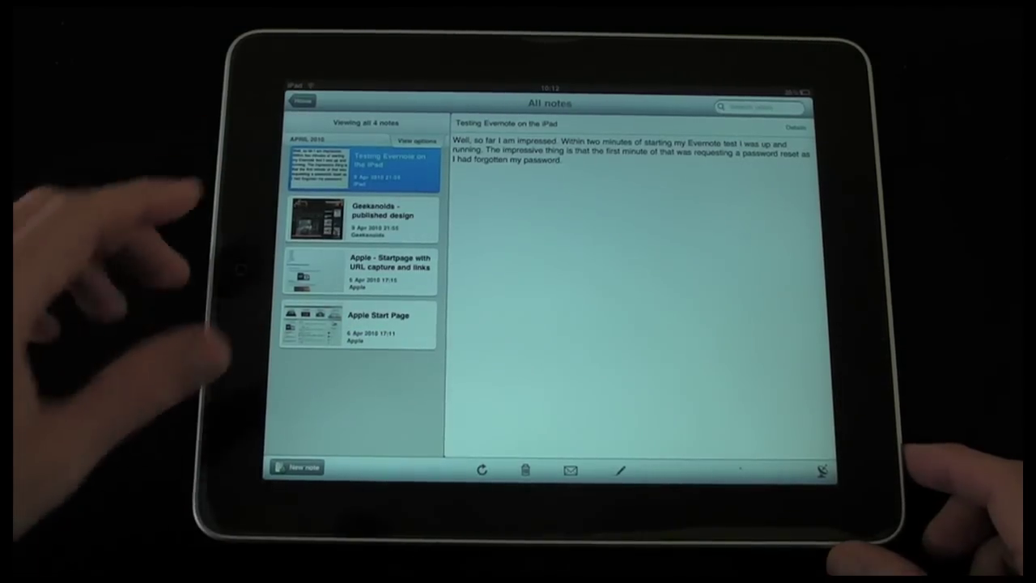
mouse_move(121, 349)
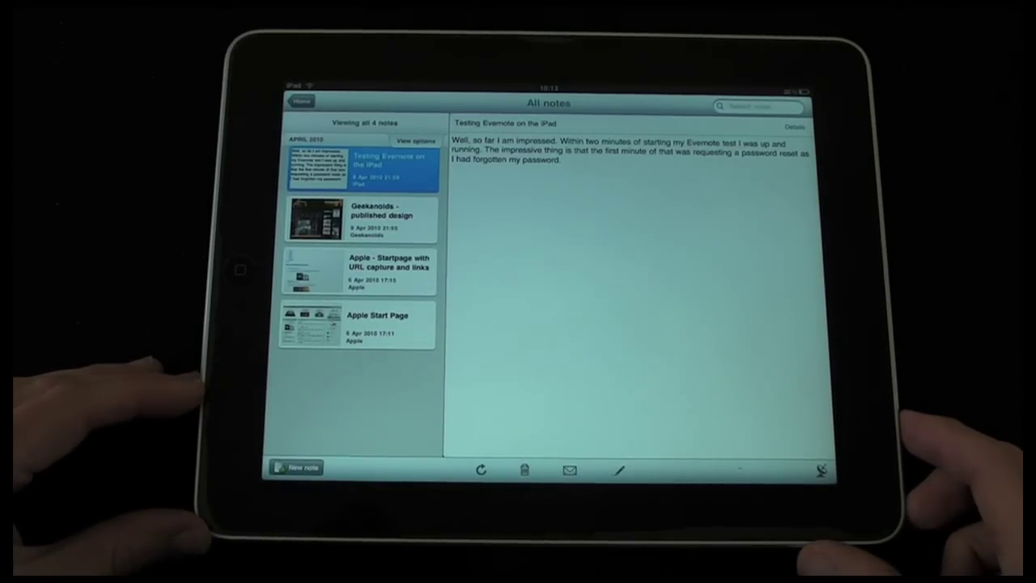
left_click(381, 219)
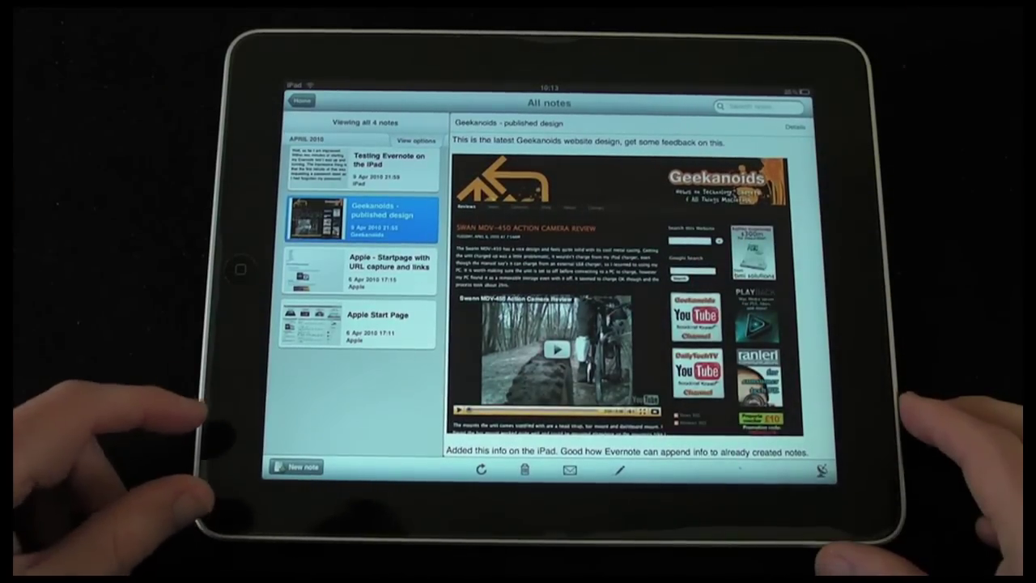
left_click(357, 324)
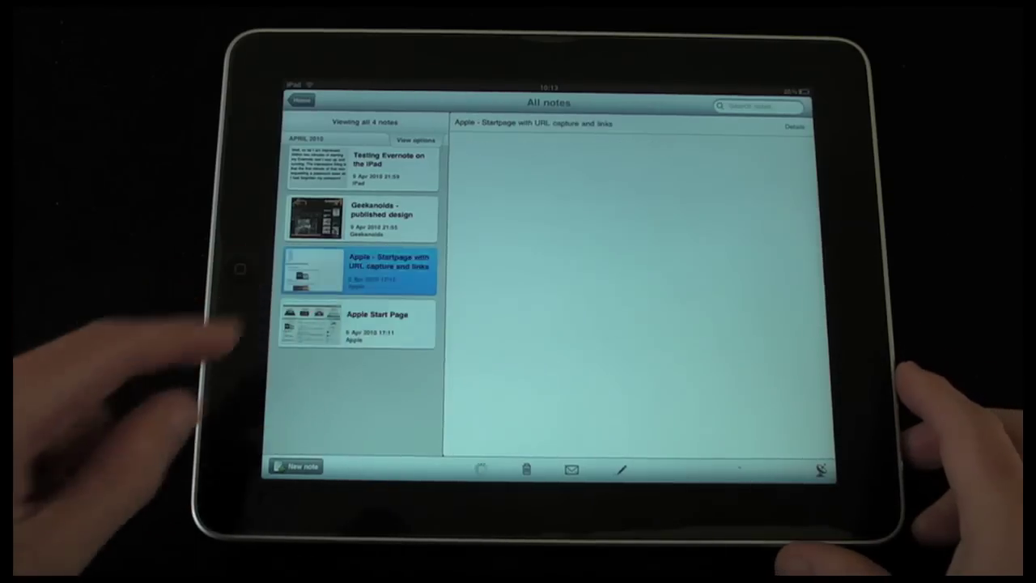
left_click(356, 272)
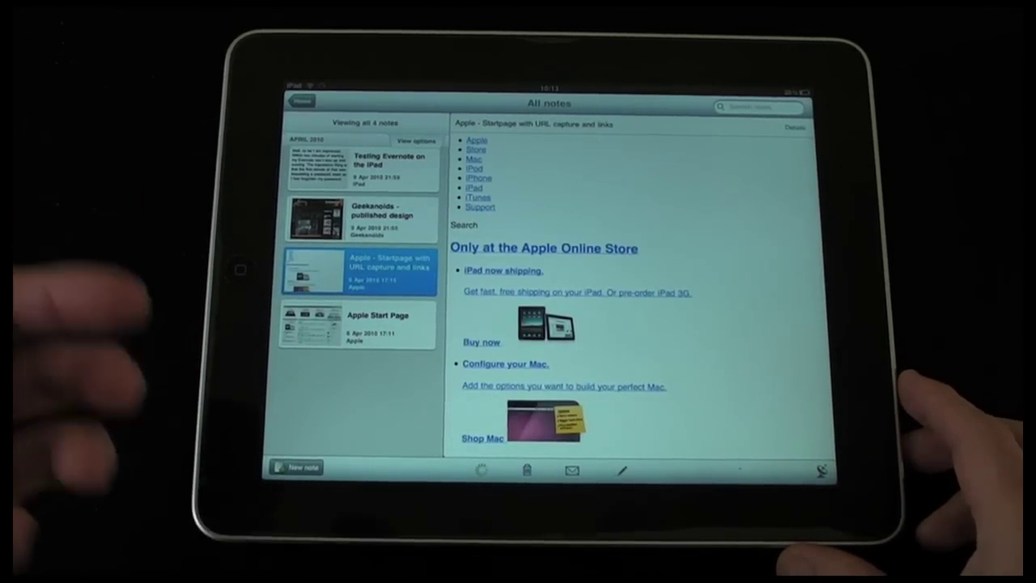
mouse_move(122, 364)
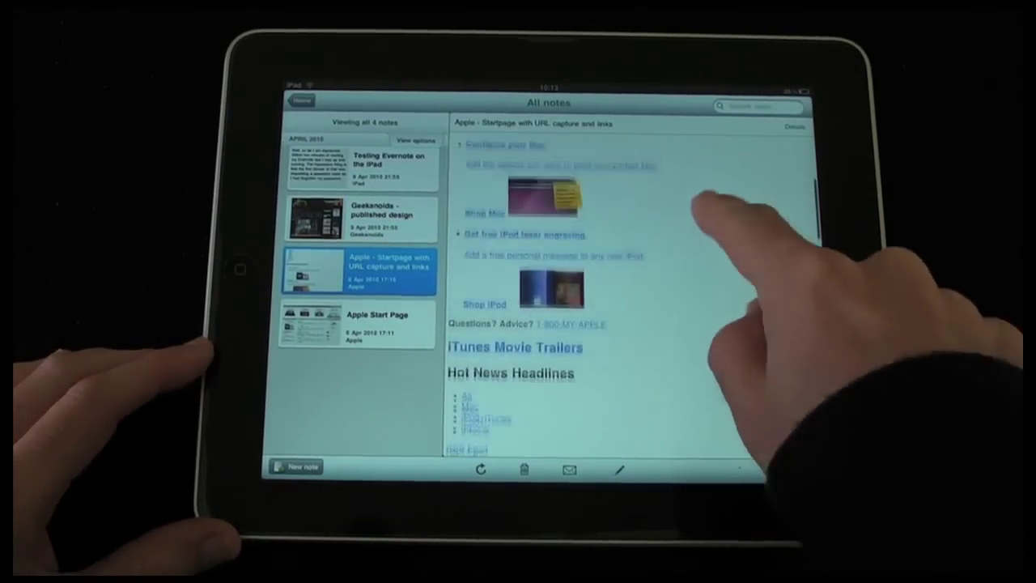
scroll("up", 3)
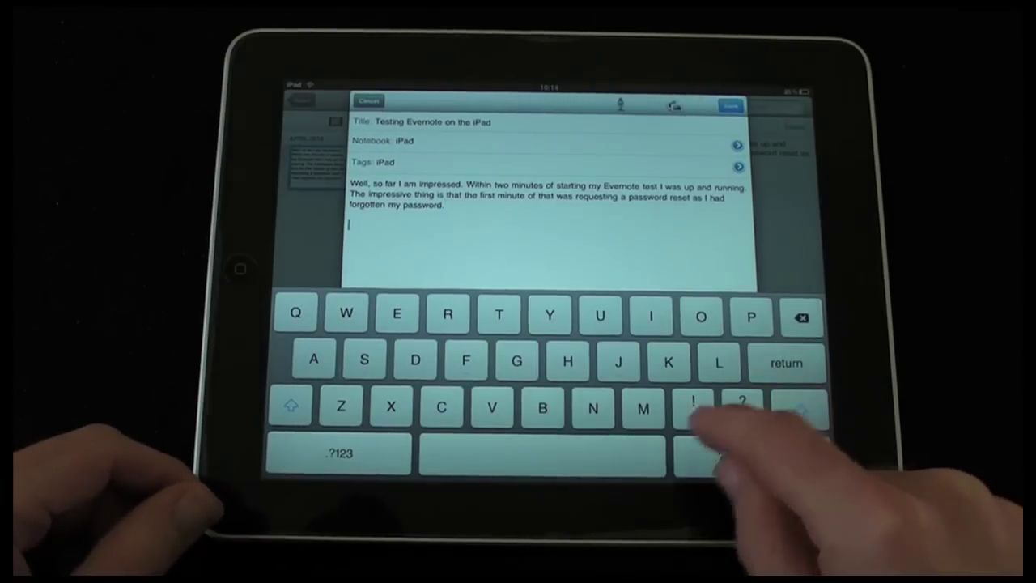
Step: Write 'More notes as I am doing the video.' at the end of the Testing Evernote note
type("Mo")
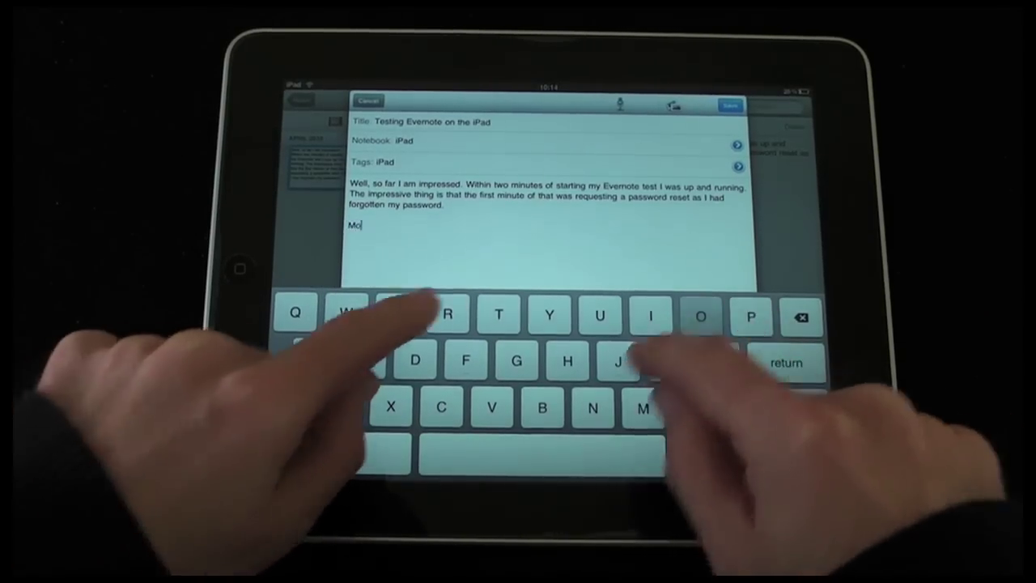
type("re notes")
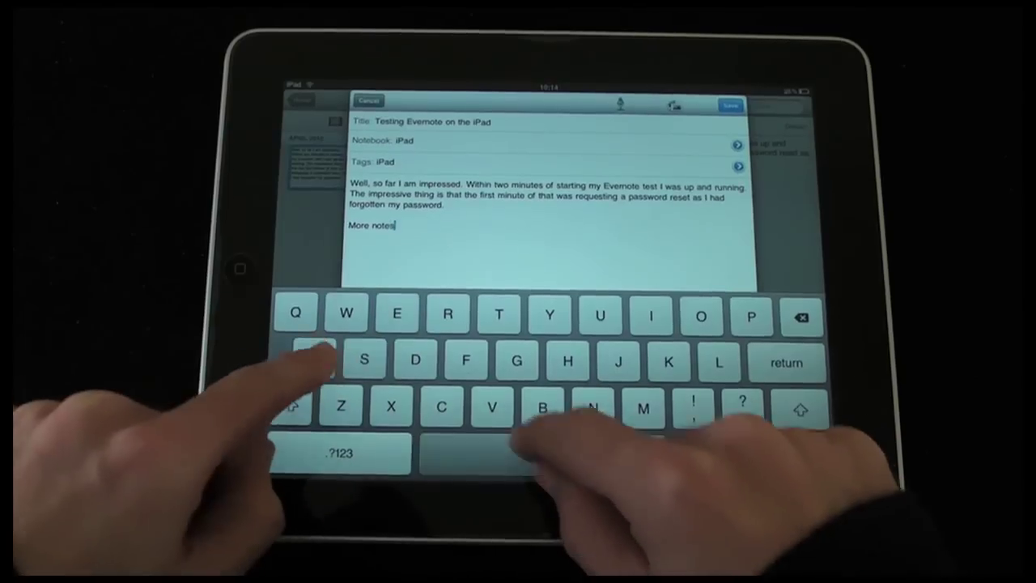
type("as I am")
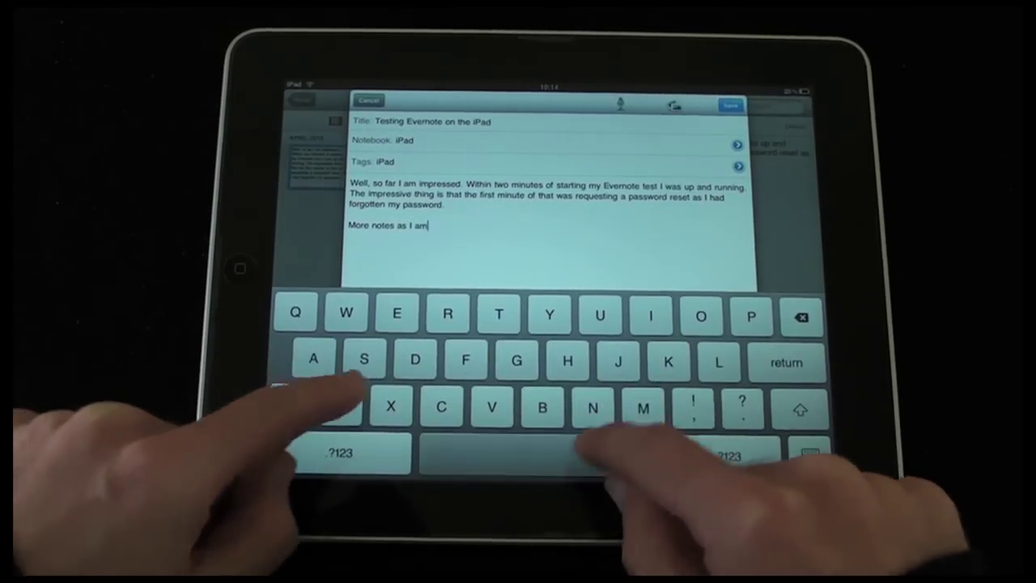
type("doing the")
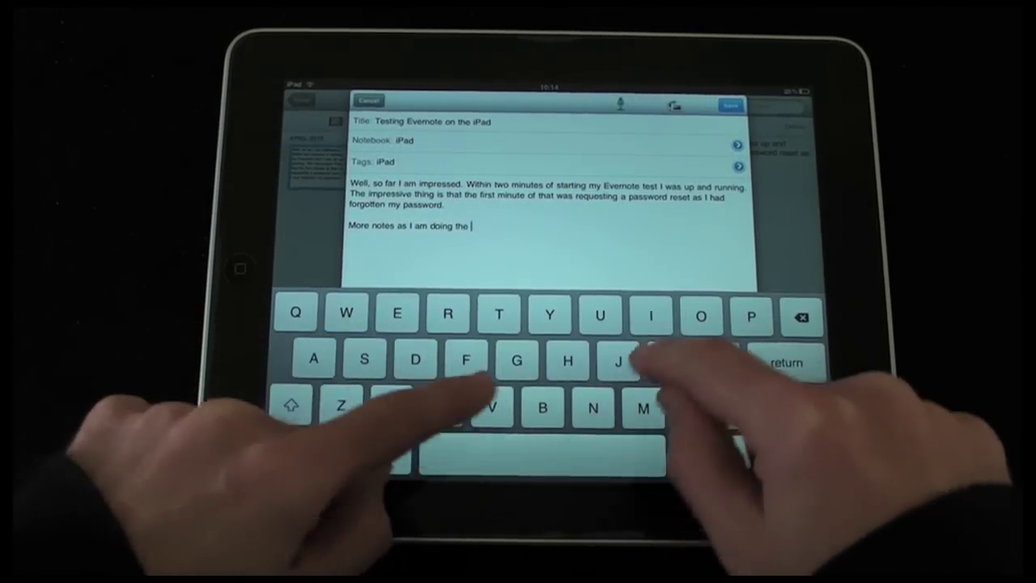
type("video.")
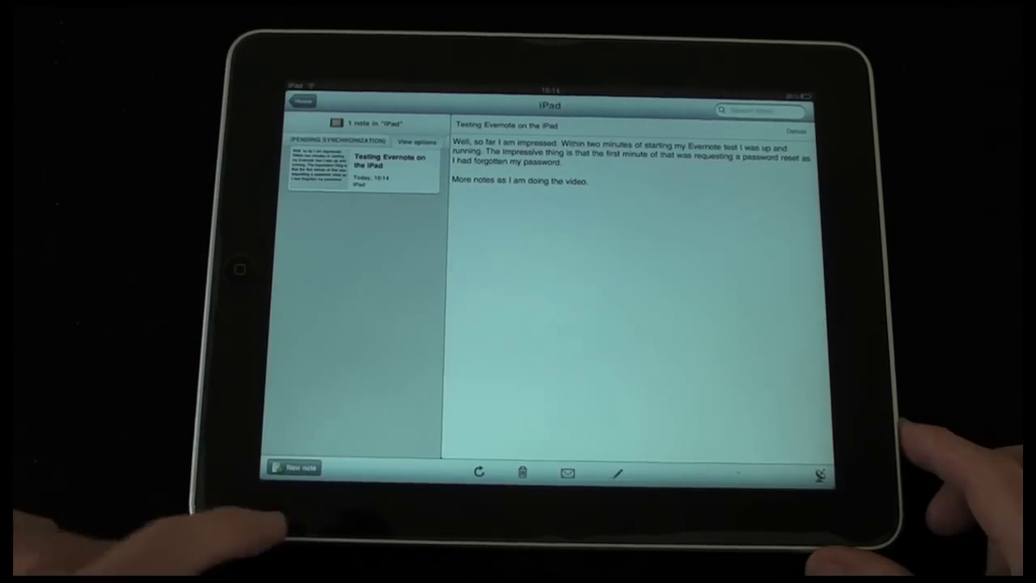
Step: Start a new note titled 'New test note' and assign it to the iPad notebook
left_click(295, 466)
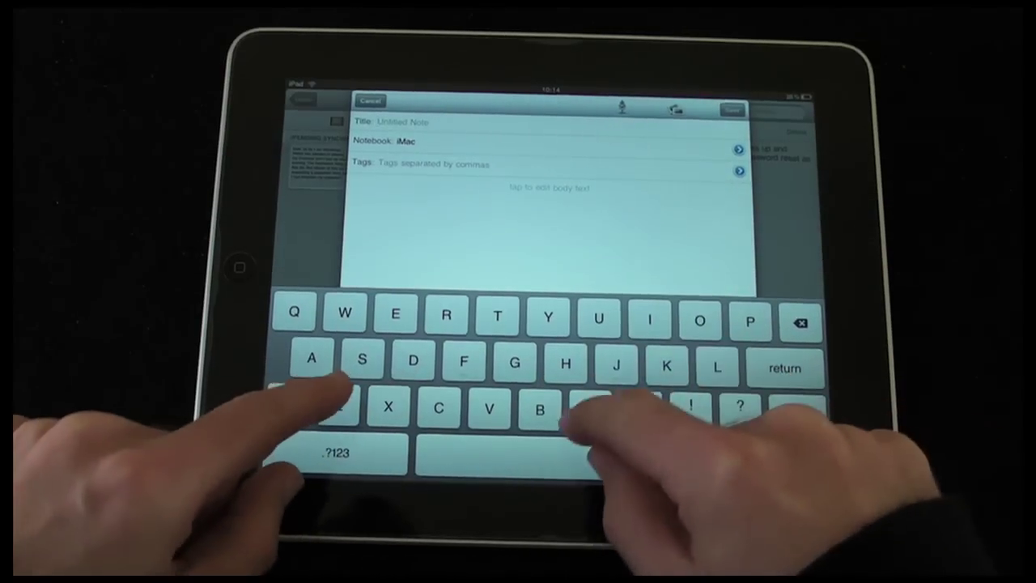
type("New test note")
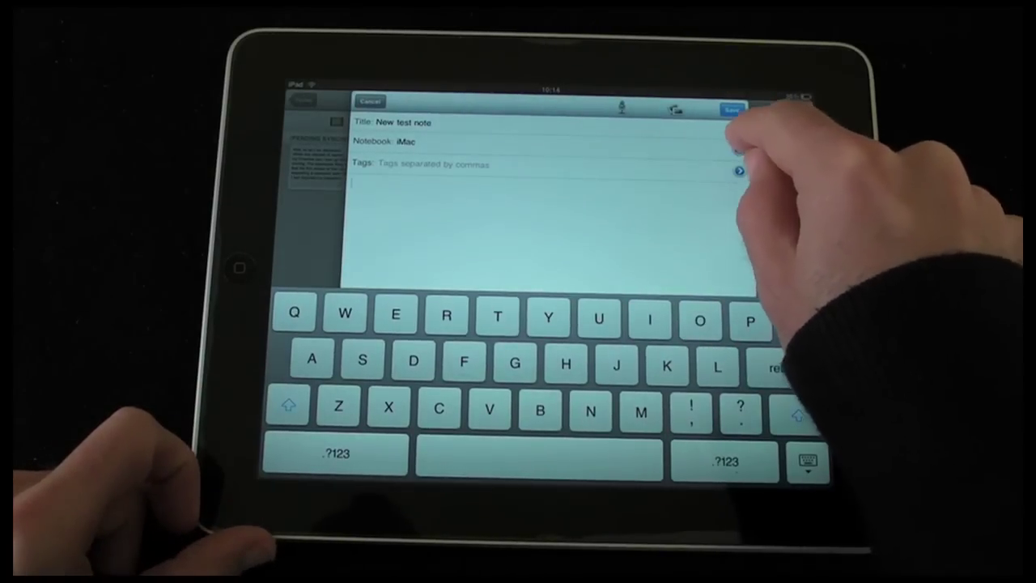
left_click(738, 170)
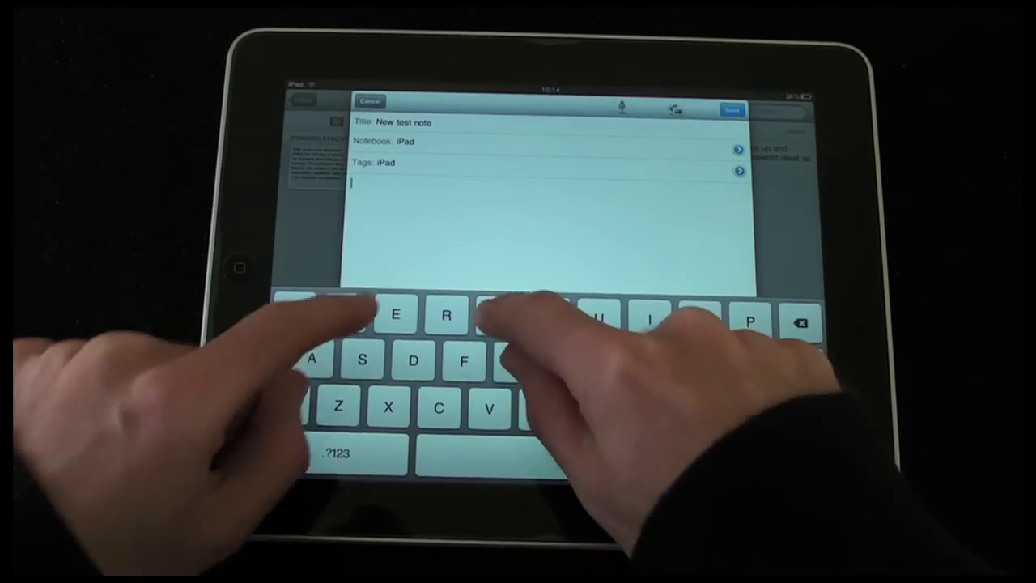
Step: Write the body 'Testing the onscreen keyboard.' and save the note
type("Testing")
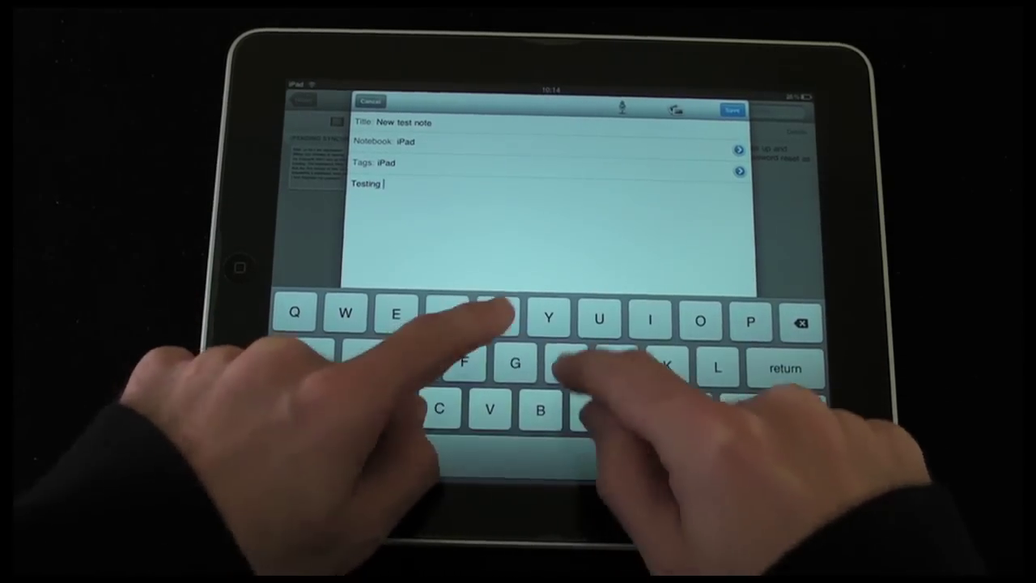
type("the on")
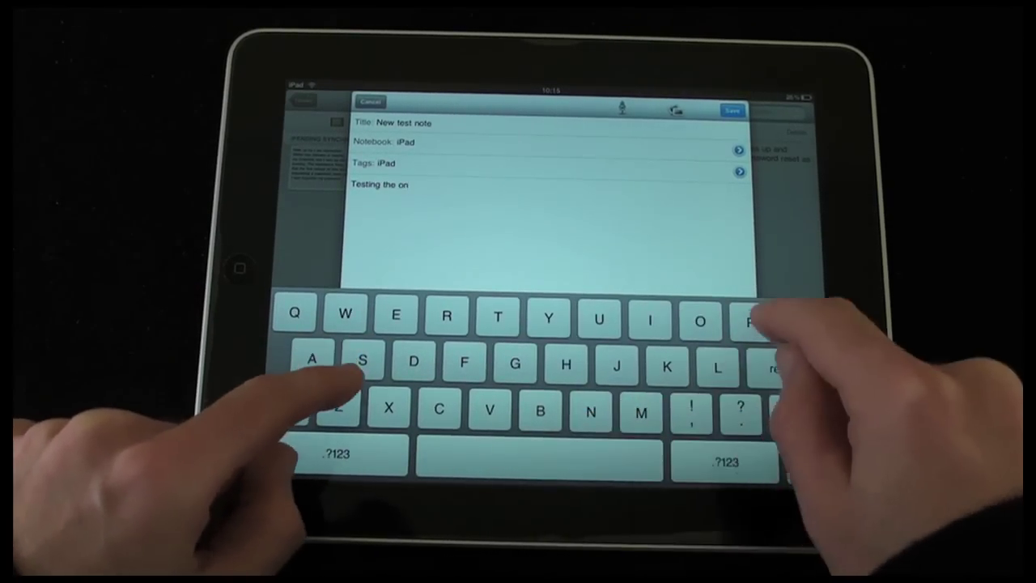
type("screen")
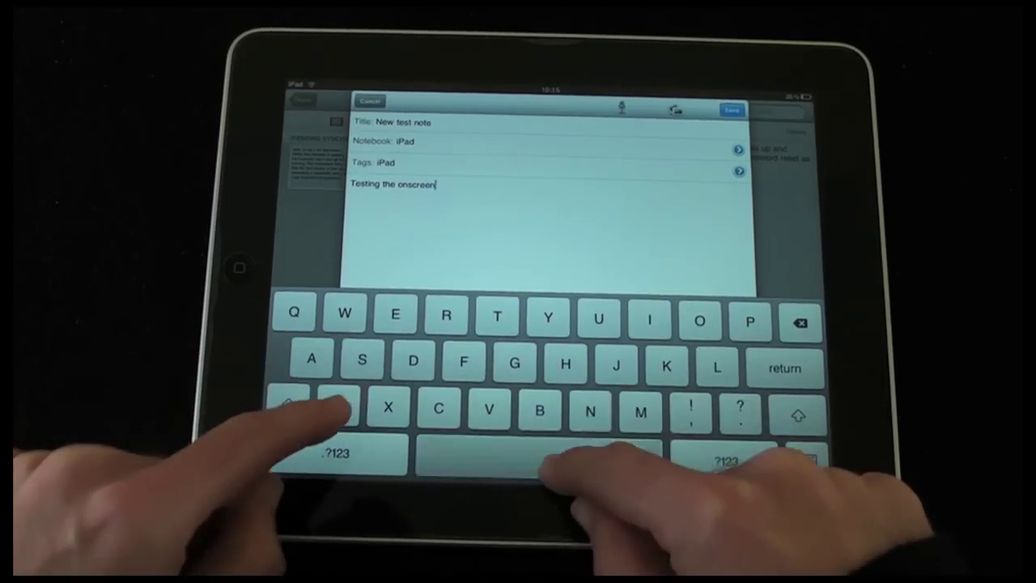
type("keyboard")
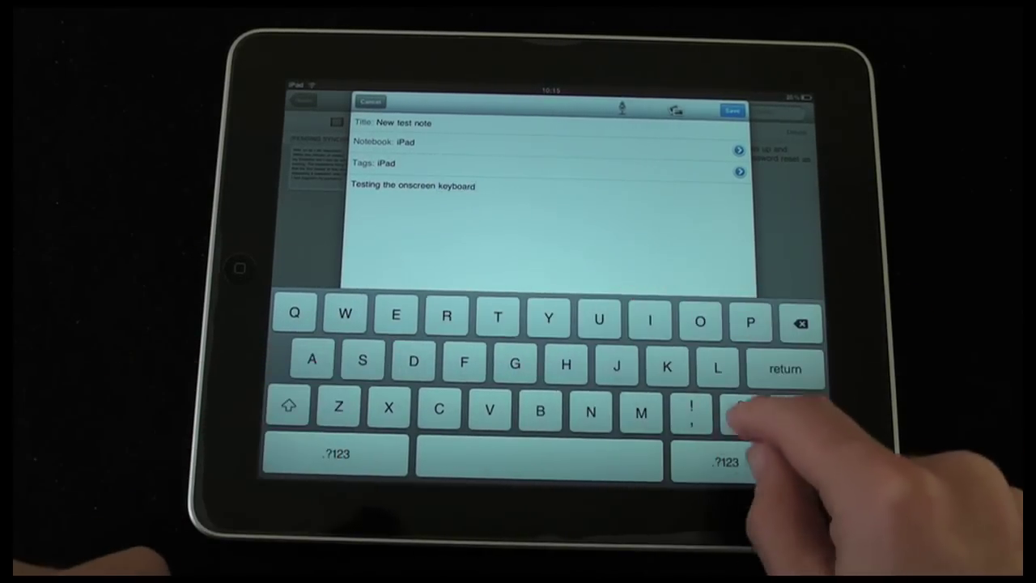
left_click(738, 408)
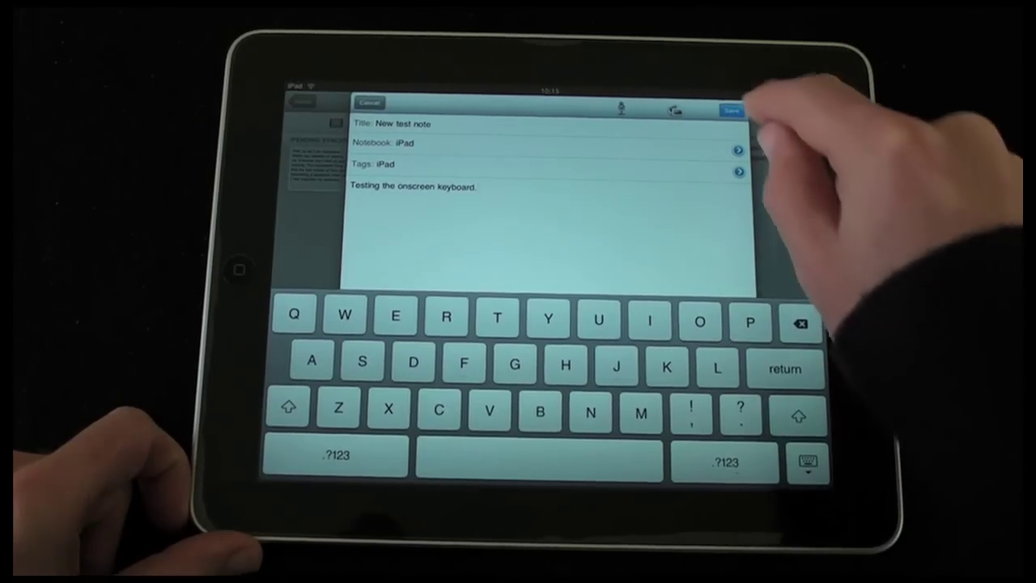
left_click(730, 108)
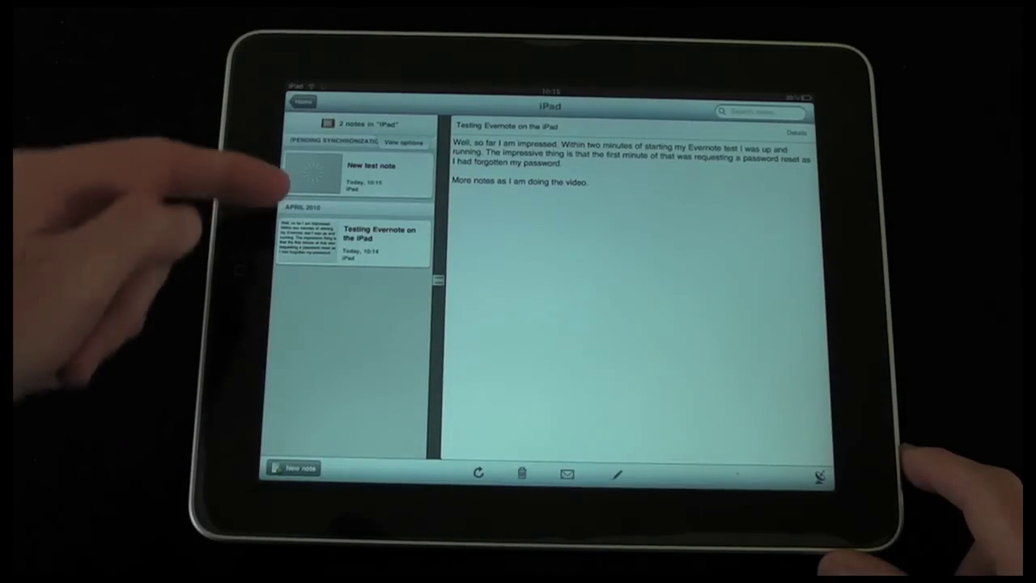